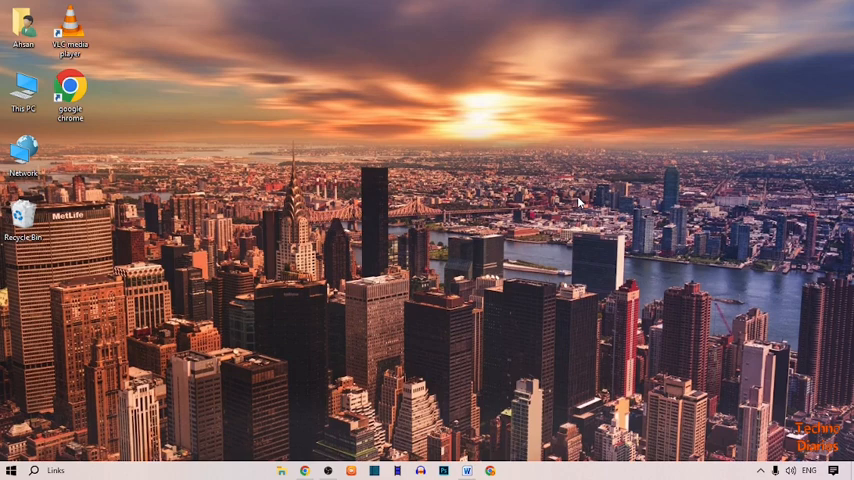
mouse_move(702, 220)
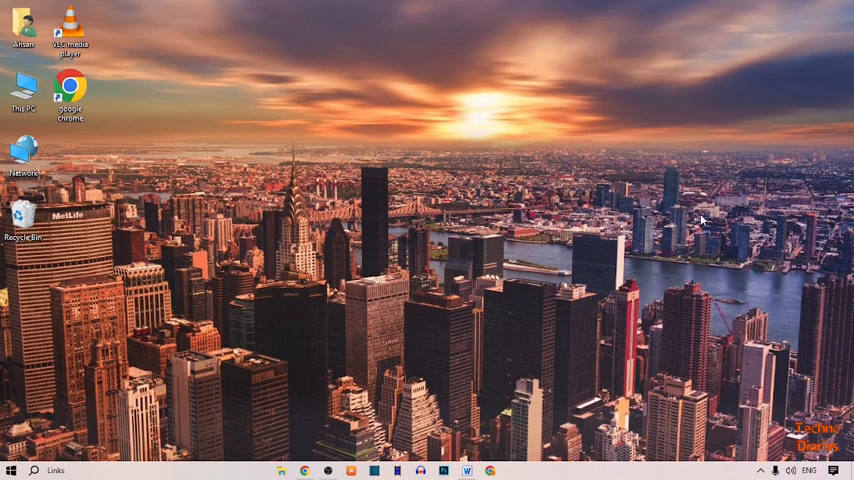
Bring up the Start button's Quick Link menu of system tools
right_click(16, 470)
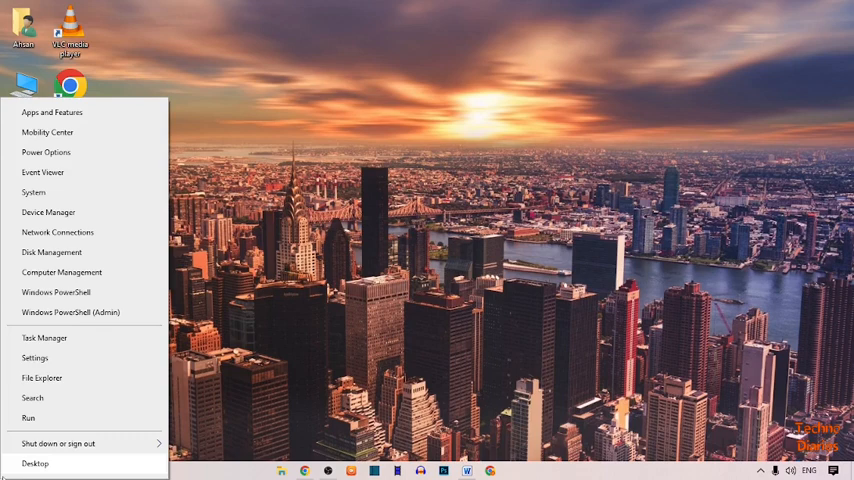
mouse_move(72, 312)
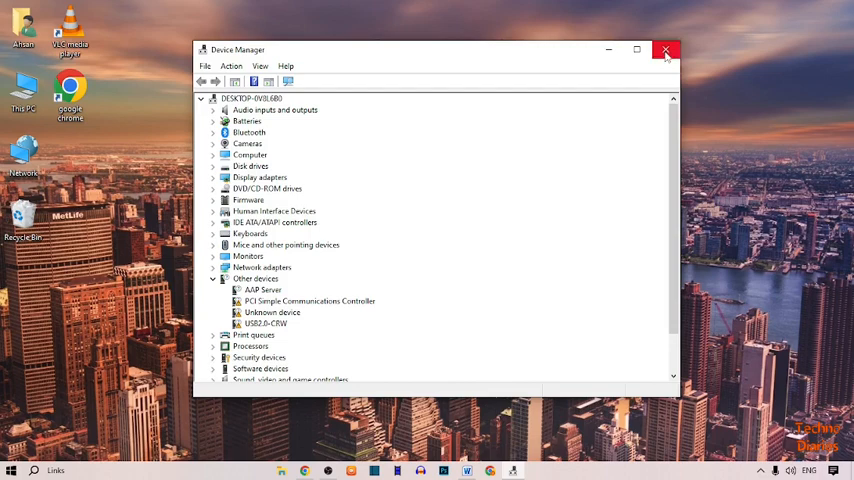
Close Device Manager and reopen it from the Quick Link menu, maximized
left_click(664, 50)
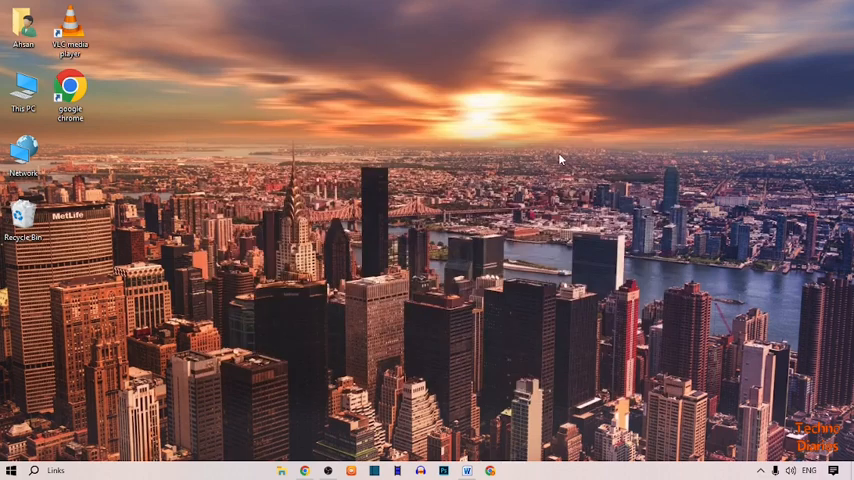
mouse_move(544, 170)
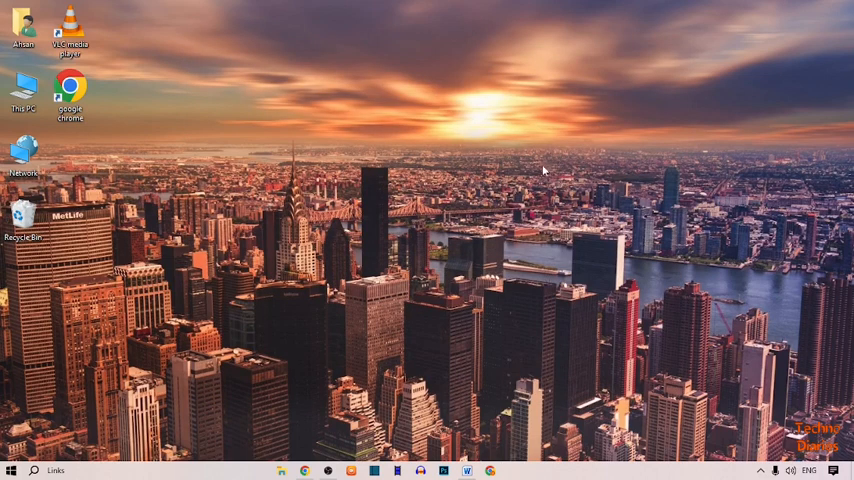
right_click(14, 470)
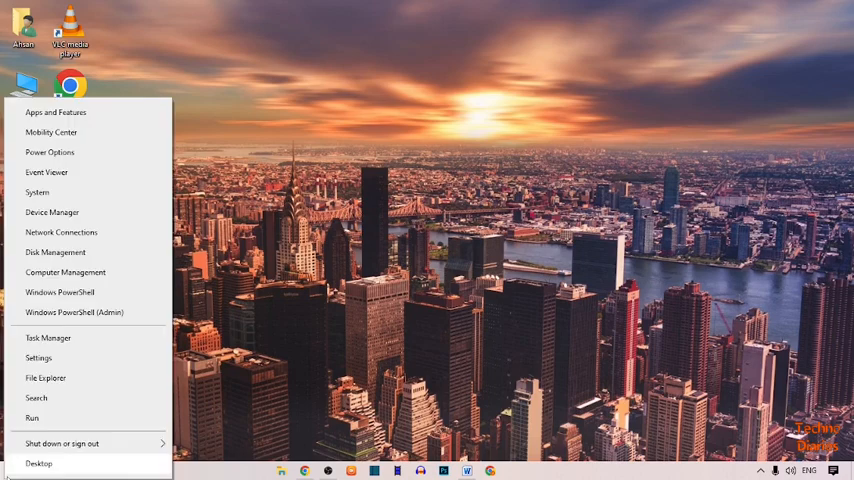
left_click(40, 464)
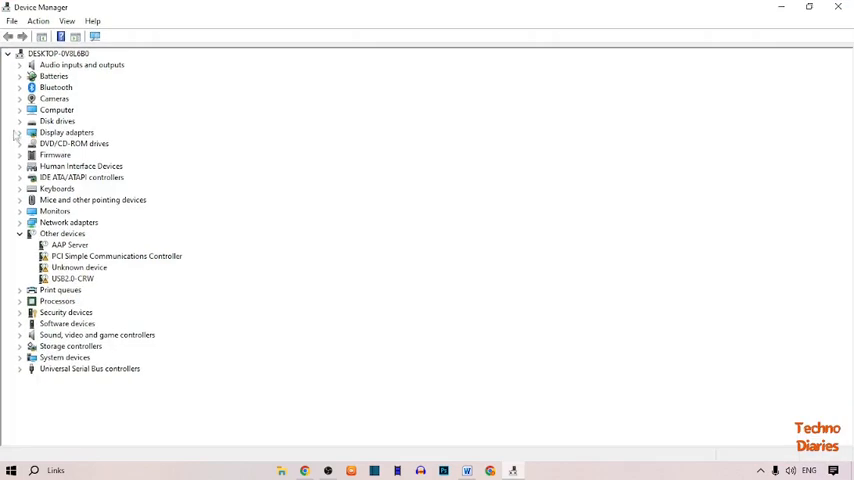
Start Add legacy hardware from Device Manager's Action menu
left_click(66, 132)
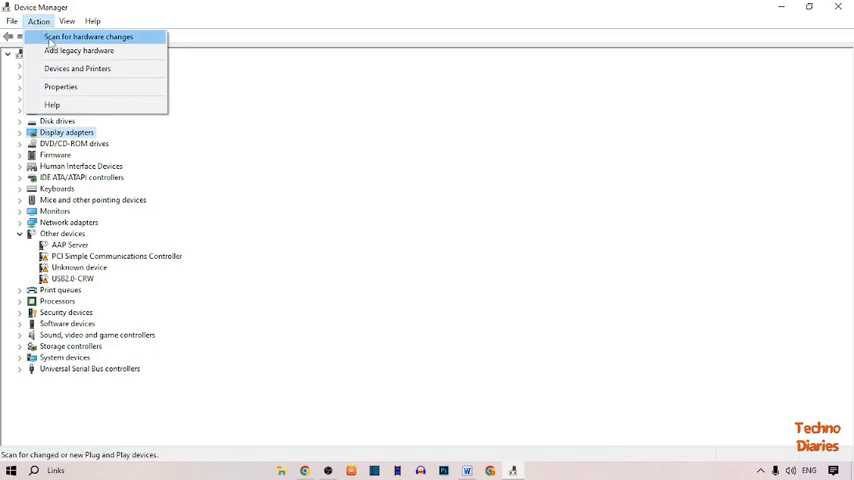
mouse_move(78, 52)
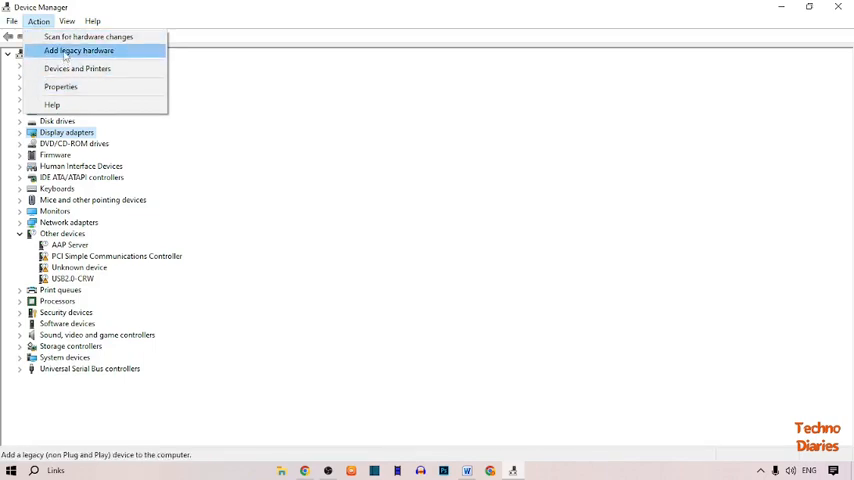
left_click(88, 36)
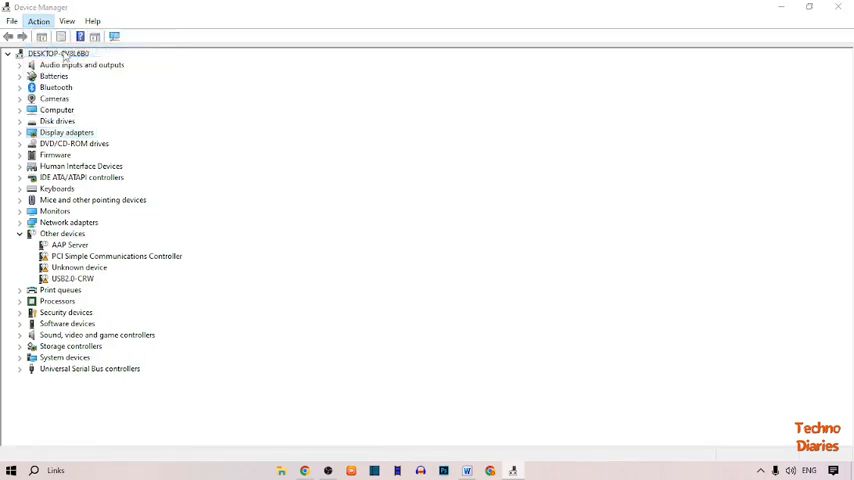
Move the Add Hardware wizard past its welcome page with Next
left_click(38, 20)
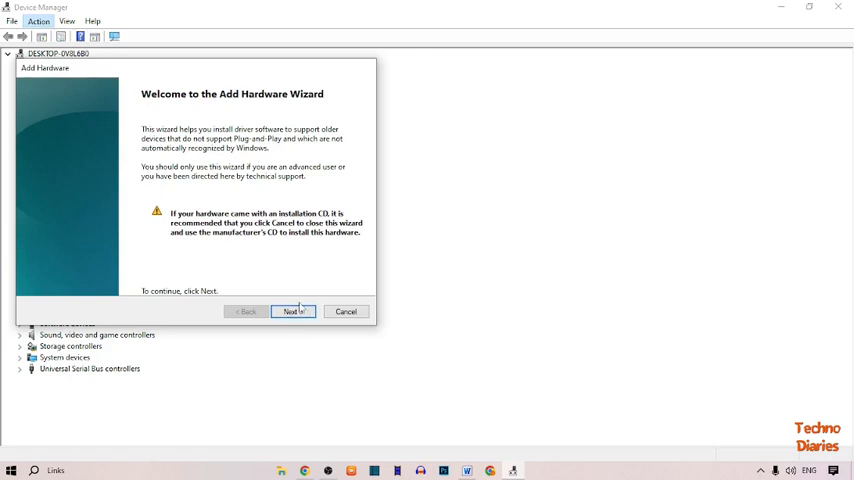
left_click(292, 312)
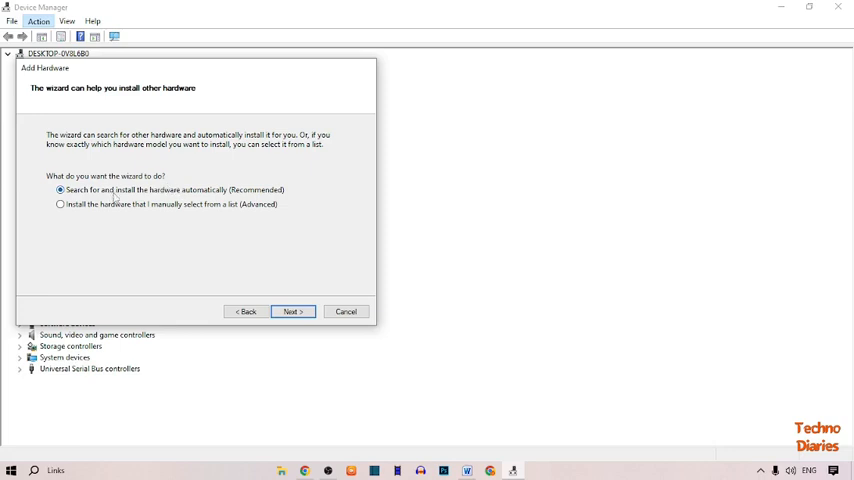
mouse_move(114, 220)
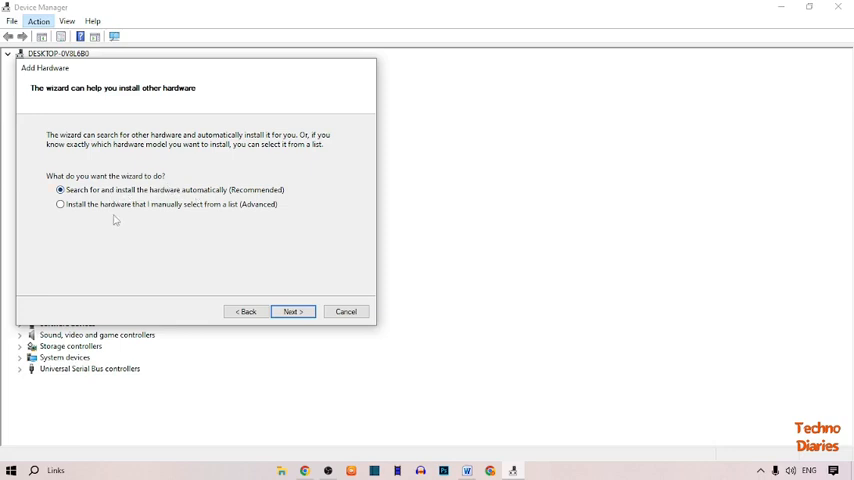
mouse_move(196, 226)
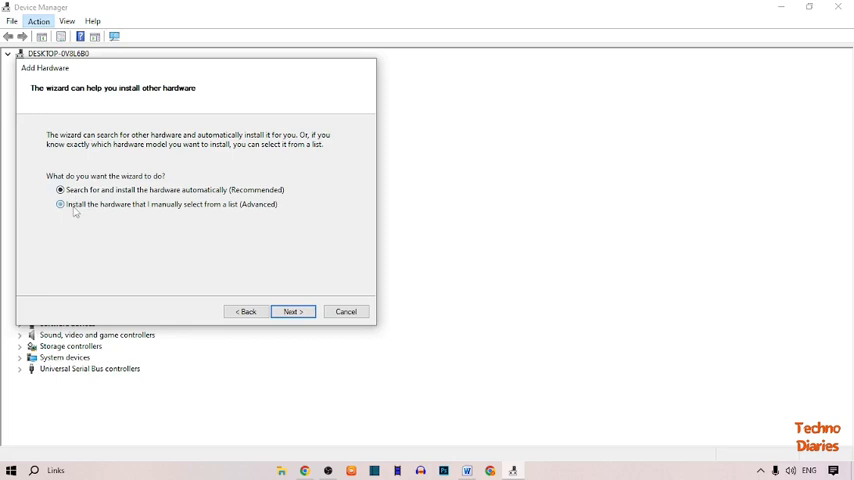
Choose manual selection from a list, pick Modems as the hardware type, and continue
left_click(292, 312)
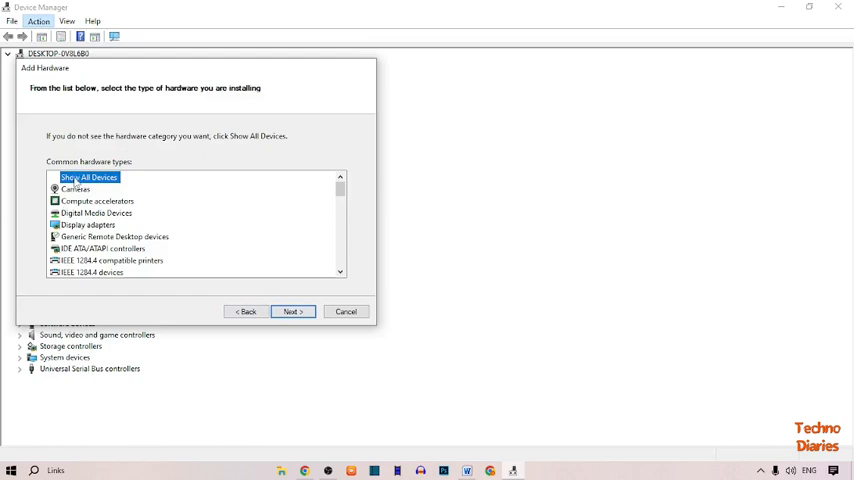
scroll("down", 3)
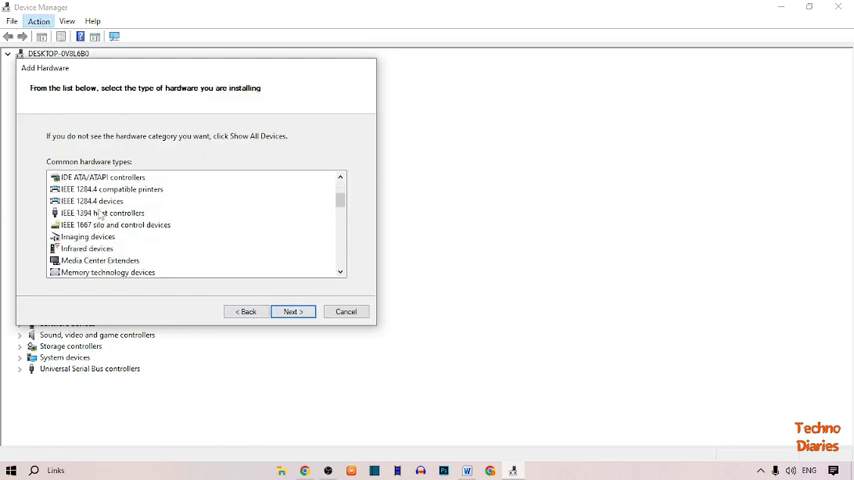
scroll("down", 3)
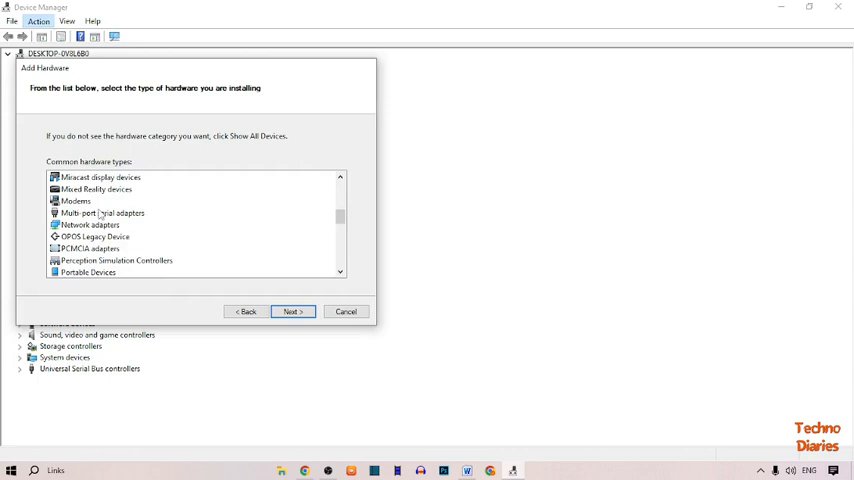
left_click(76, 200)
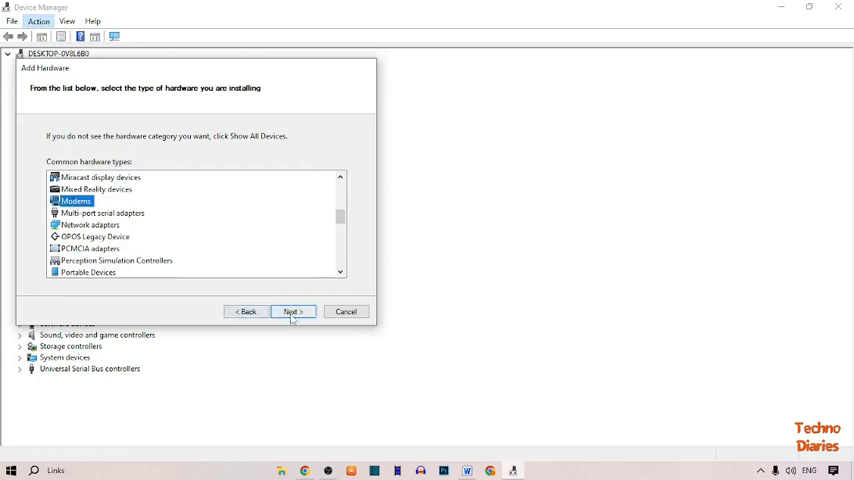
left_click(292, 312)
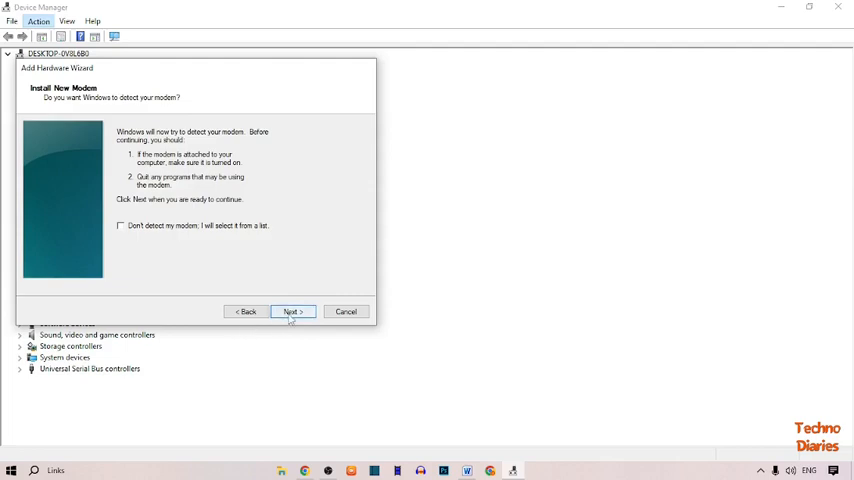
Let Windows attempt to detect the modem with Next
left_click(292, 312)
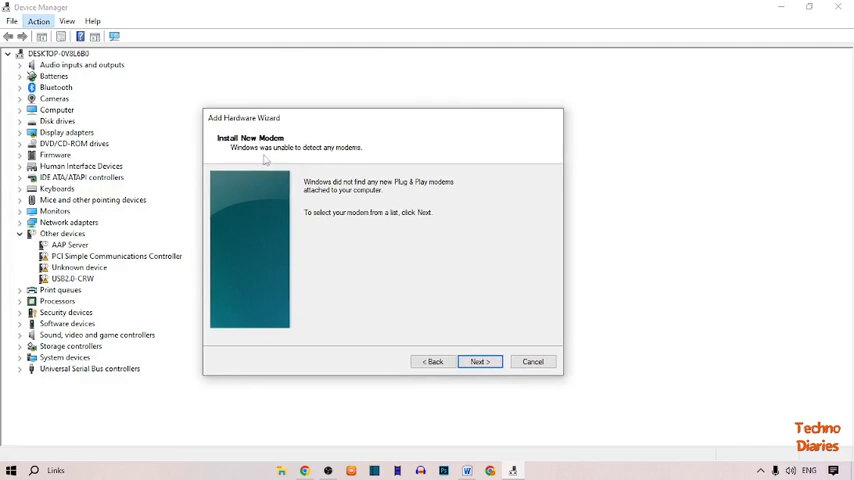
mouse_move(480, 362)
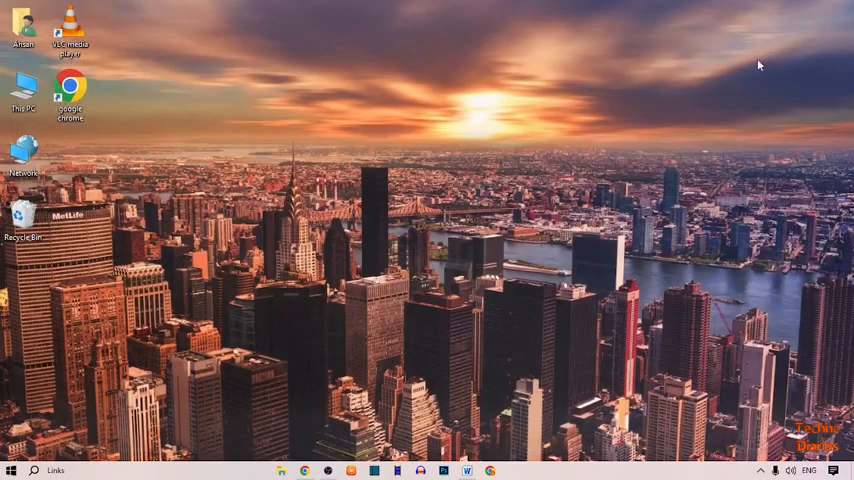
mouse_move(576, 120)
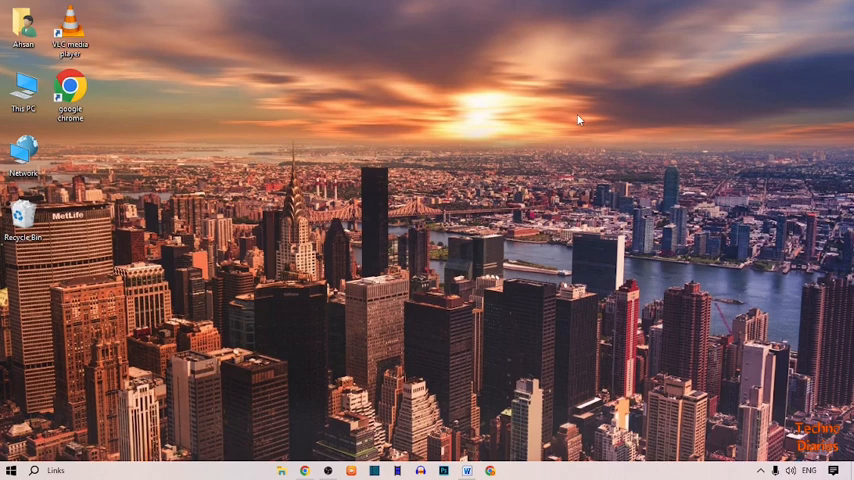
mouse_move(568, 180)
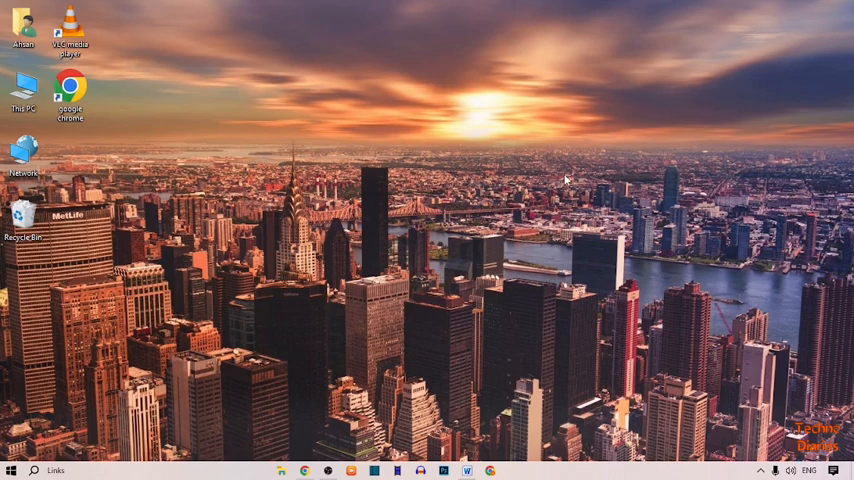